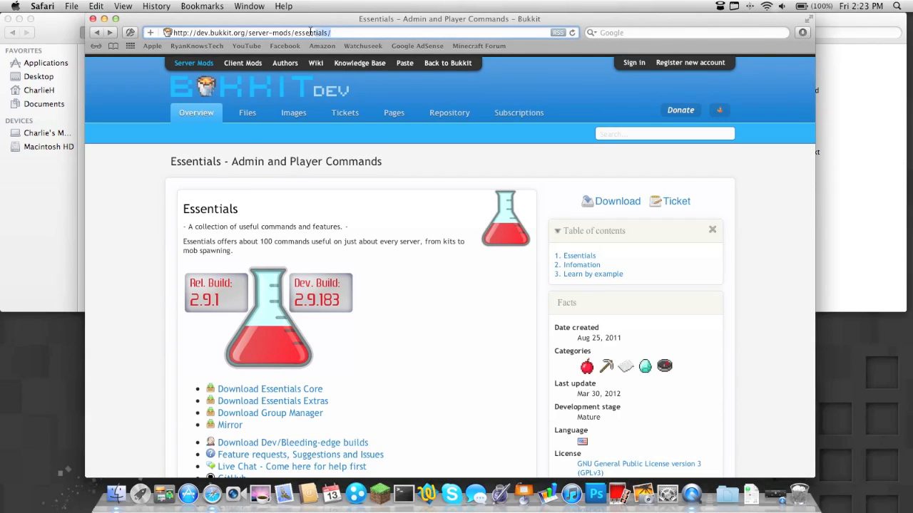
Step: Go to bukkit.org, open BukkitDev Server Mods, and search for 'essentials'
click(242, 32)
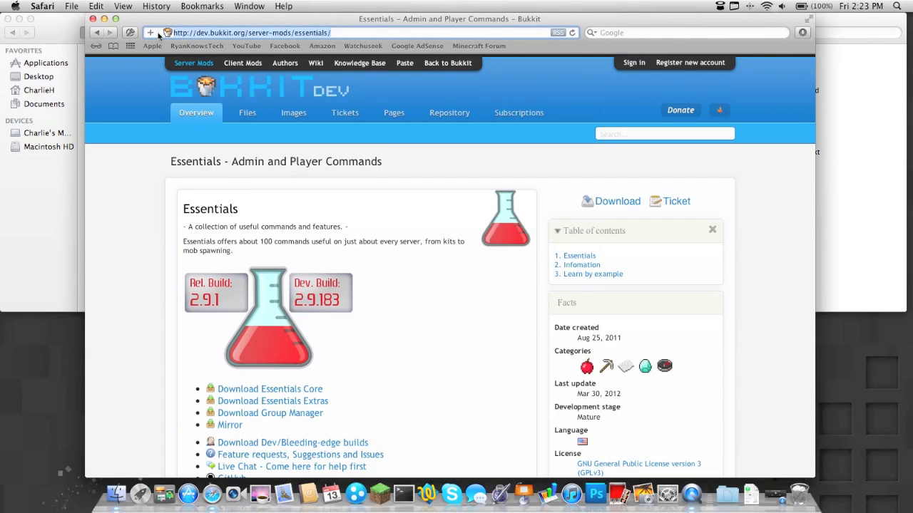
text(bukkit.org/)
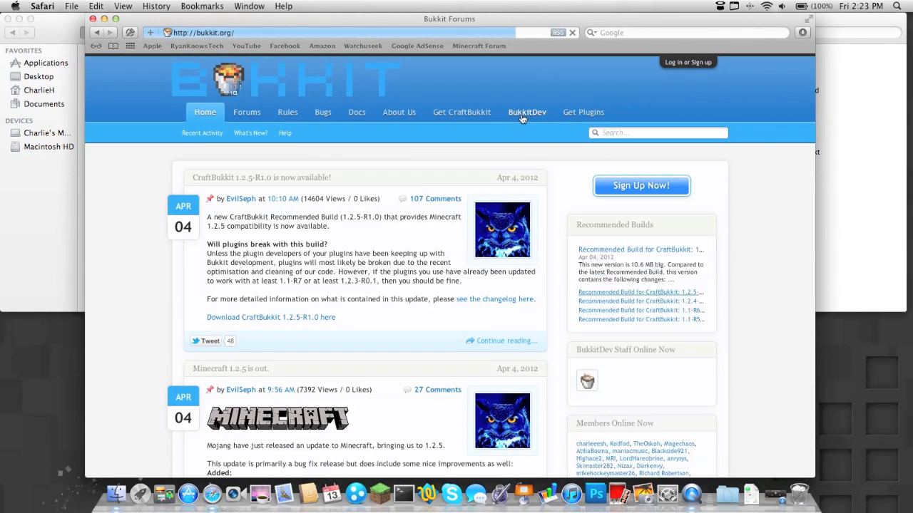
click(527, 112)
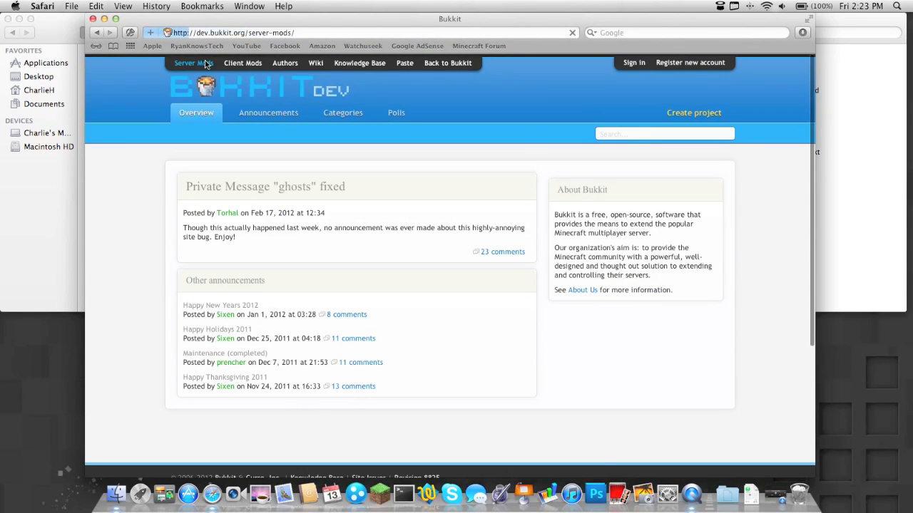
click(193, 63)
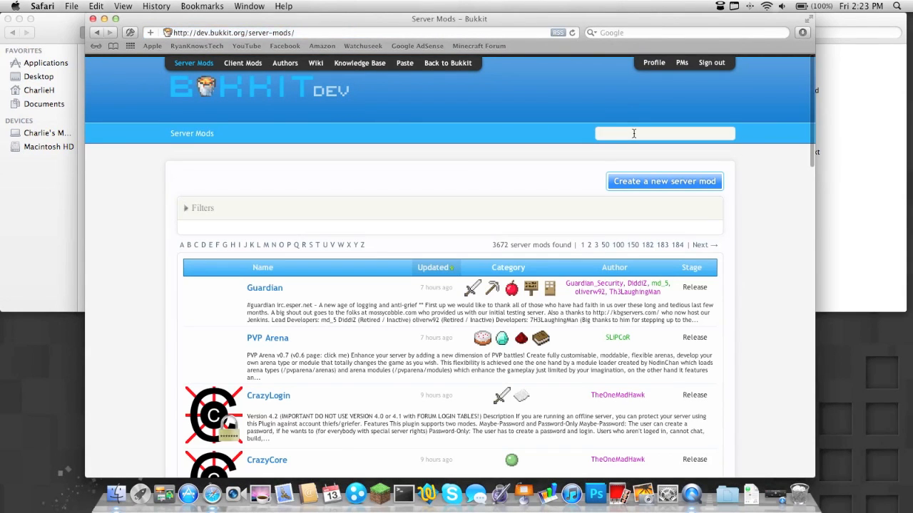
text(essentials)
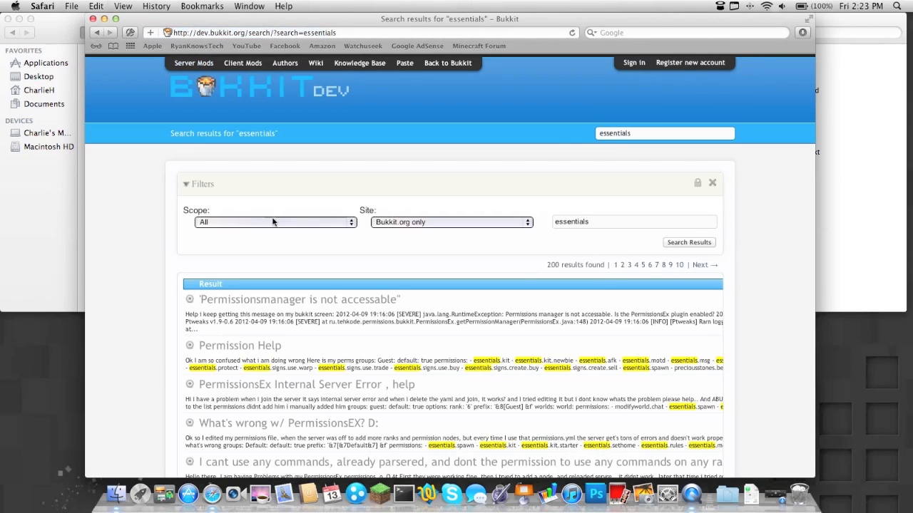
click(275, 221)
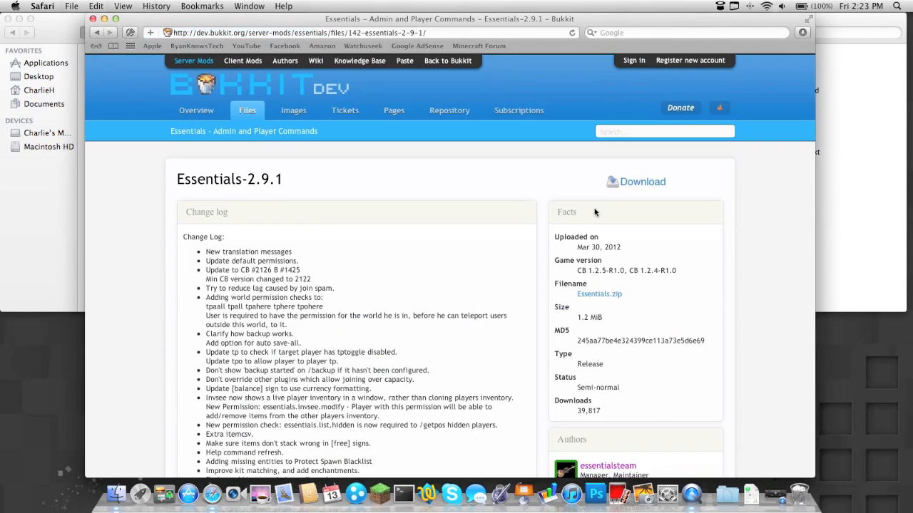
Step: Scroll the Essentials-2.9.1 file page down to its download details
scroll(down, 3)
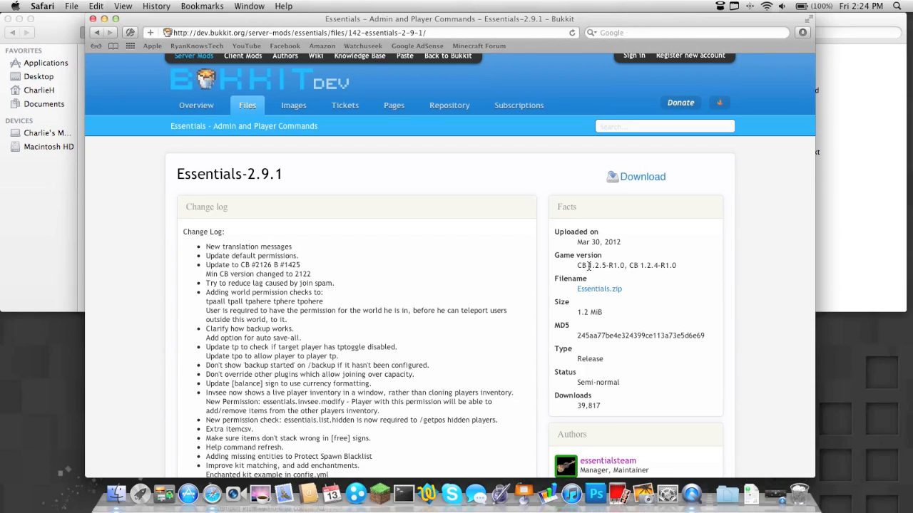
mouse_move(588, 265)
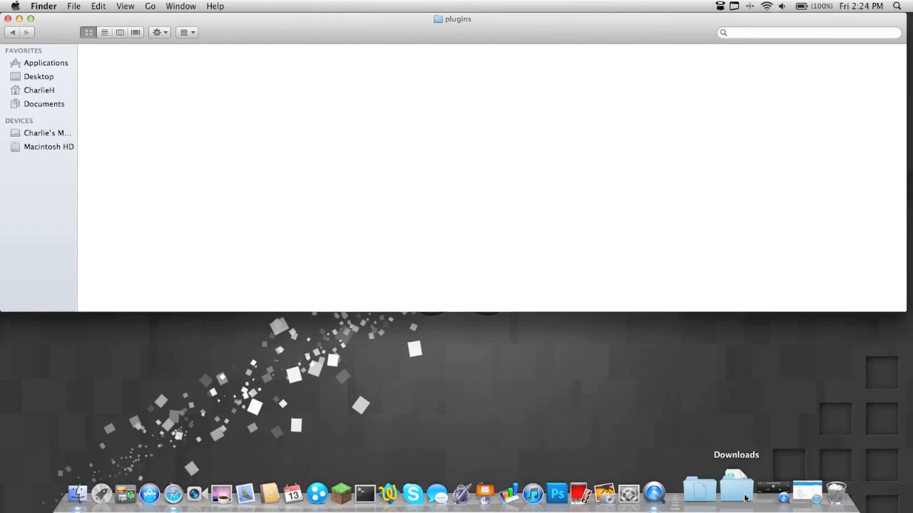
Step: Move the four Essentials .jar files from the download into the server's plugins folder
click(738, 491)
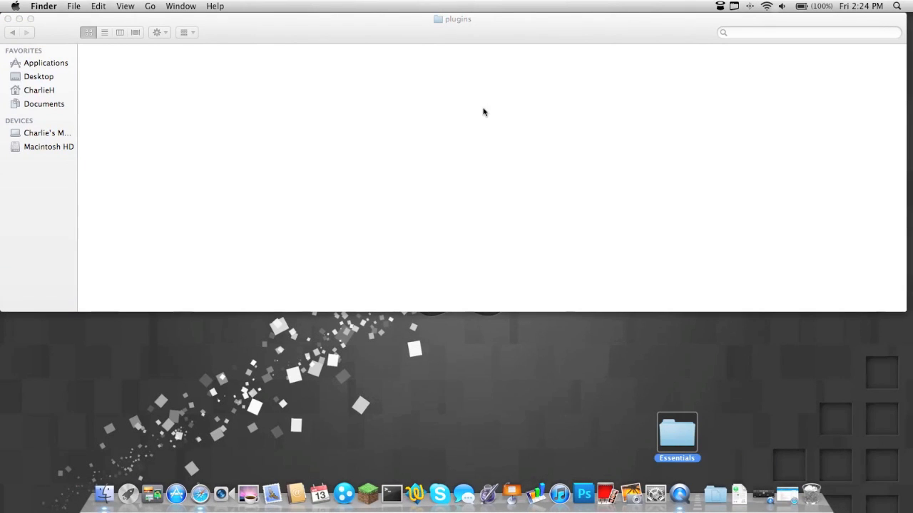
double_click(676, 431)
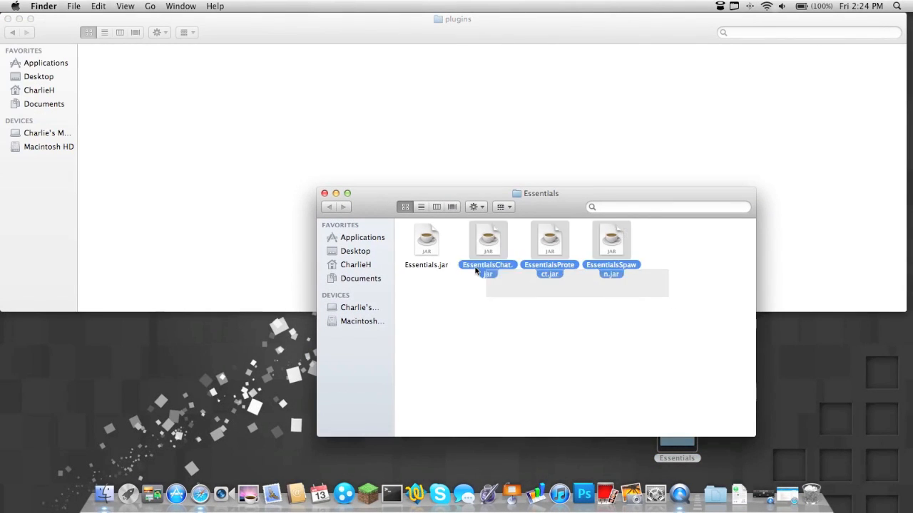
click(425, 241)
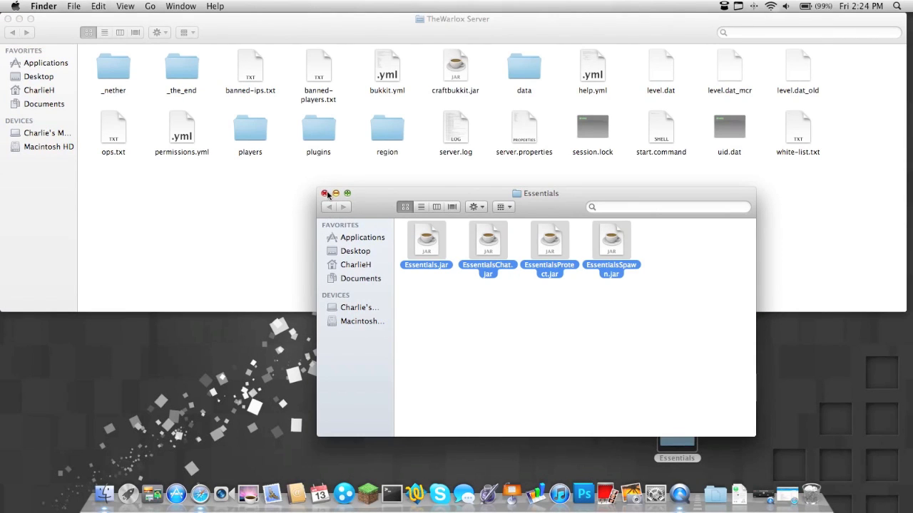
click(326, 193)
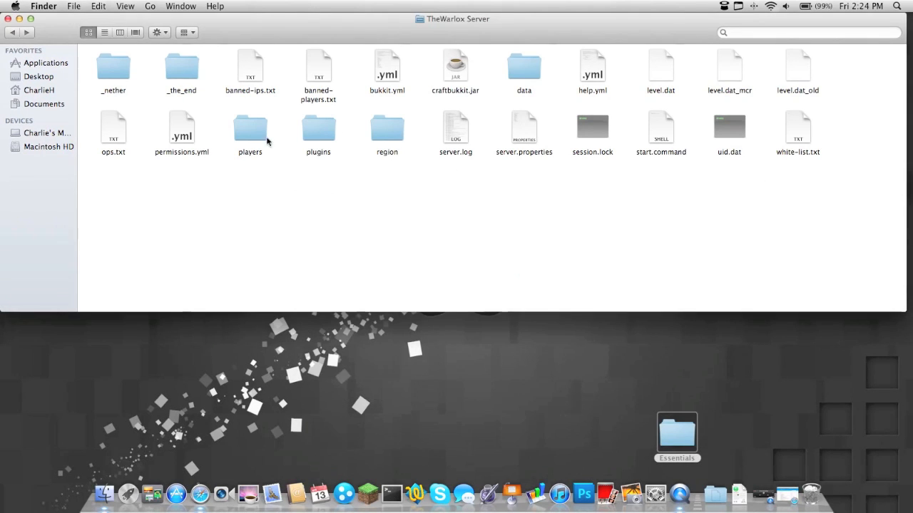
click(661, 128)
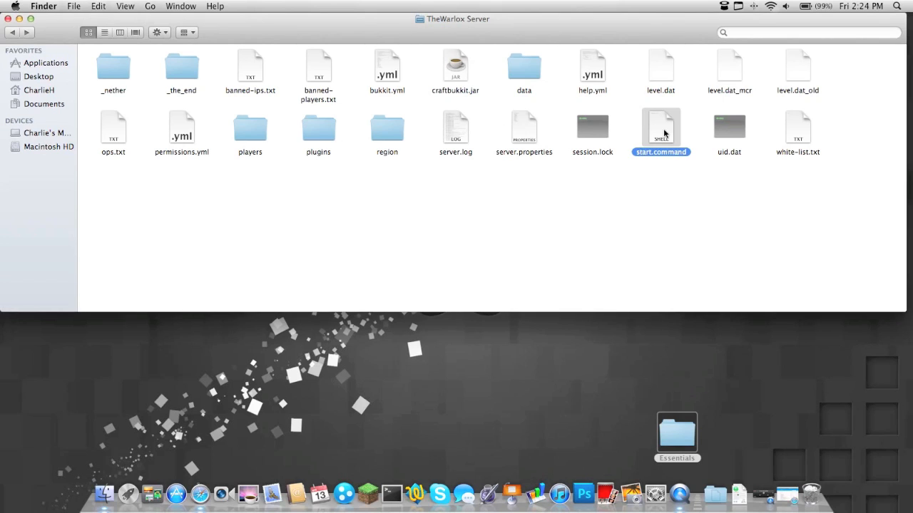
Step: Run start.command until Essentials, EssentialsChat, EssentialsProtect and EssentialsSpawn load, then stop the server
double_click(661, 129)
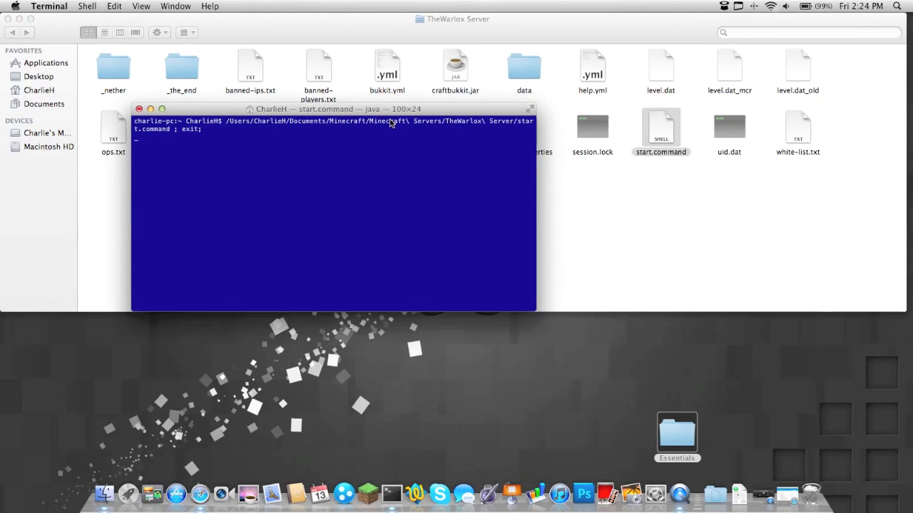
drag(333, 109, 309, 19)
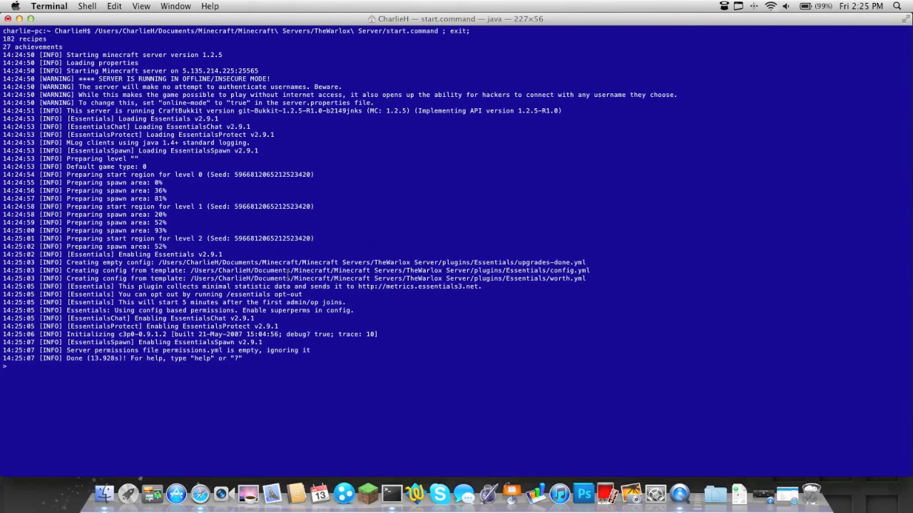
text(s)
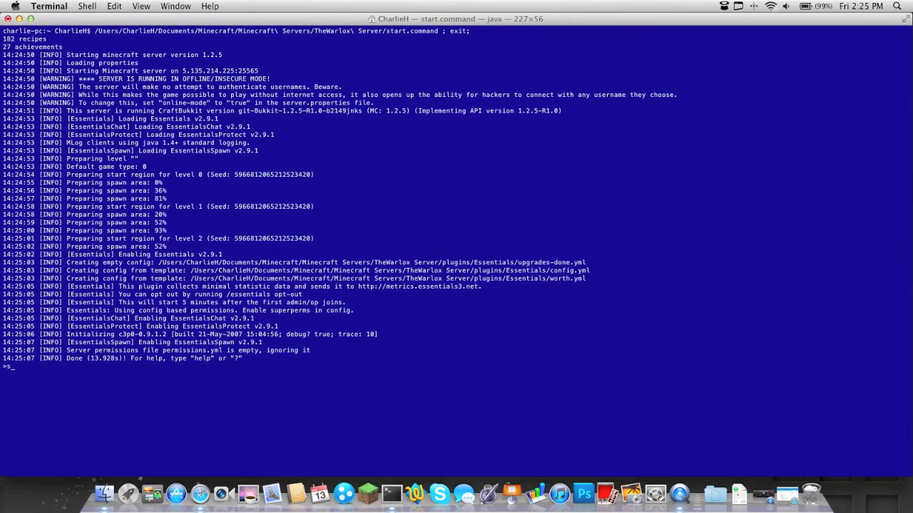
text(stop)
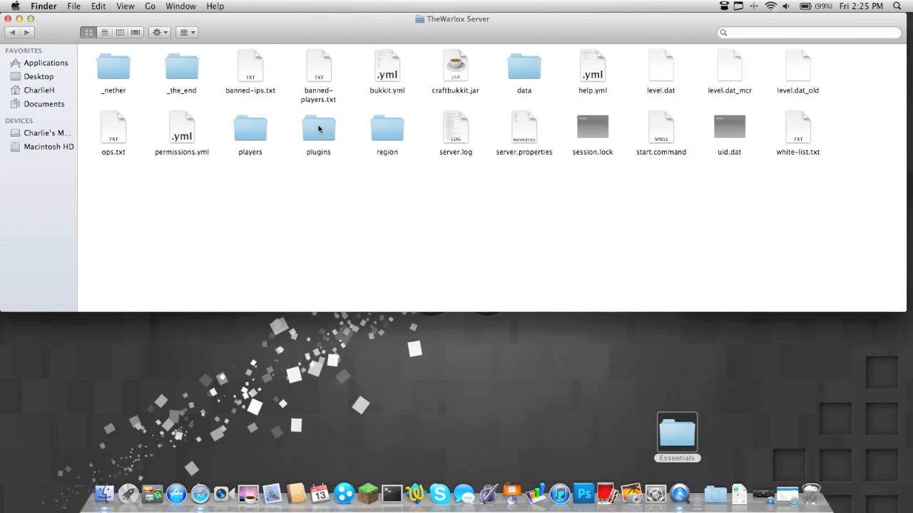
Step: Open plugins/Essentials/config.yml in TextWrangler and scroll through it
double_click(318, 129)
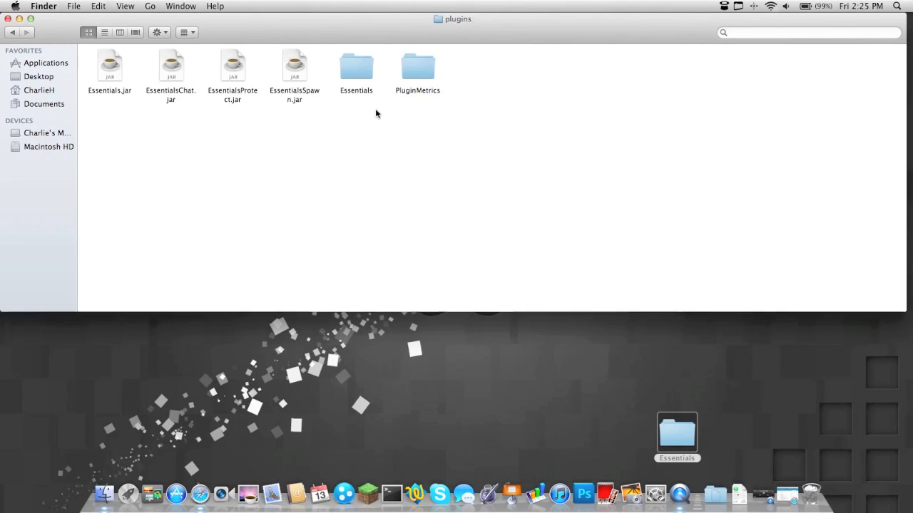
double_click(356, 68)
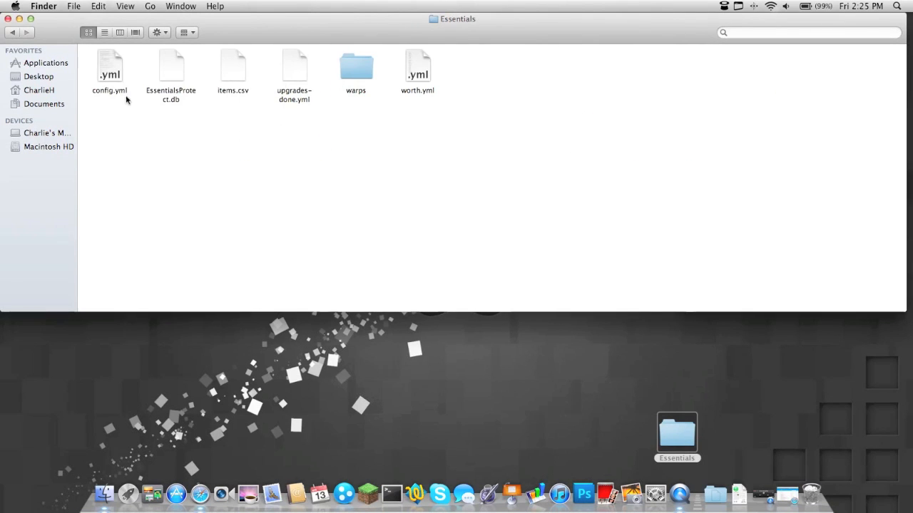
click(110, 68)
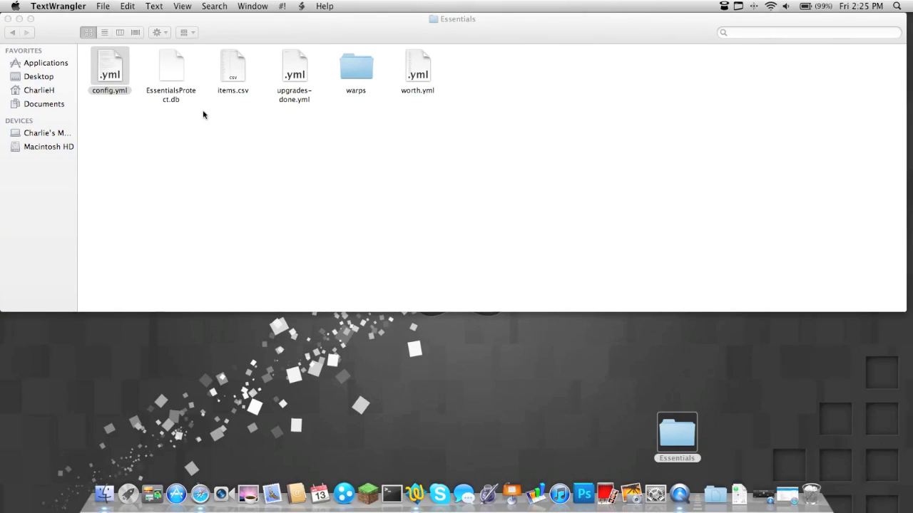
double_click(109, 65)
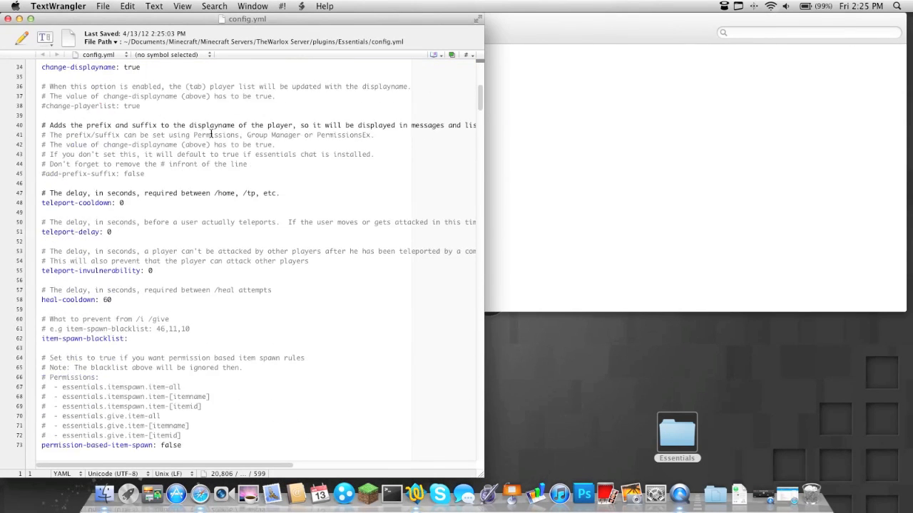
scroll(down, 3)
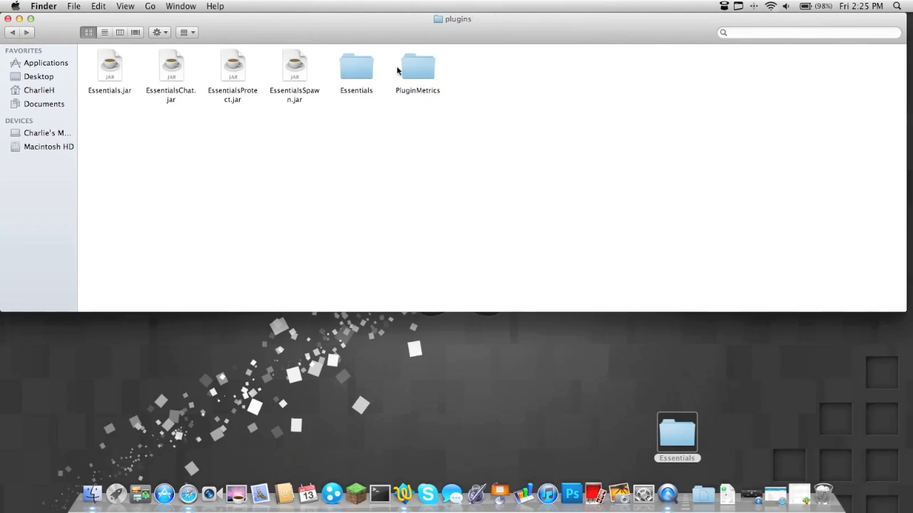
Step: Change opt-out from false to true in plugins/PluginMetrics/config.yml
double_click(418, 66)
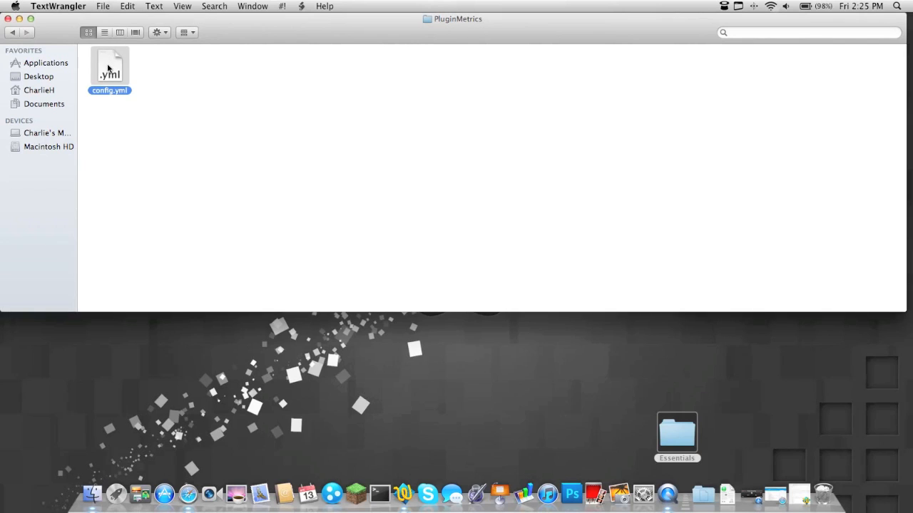
double_click(110, 64)
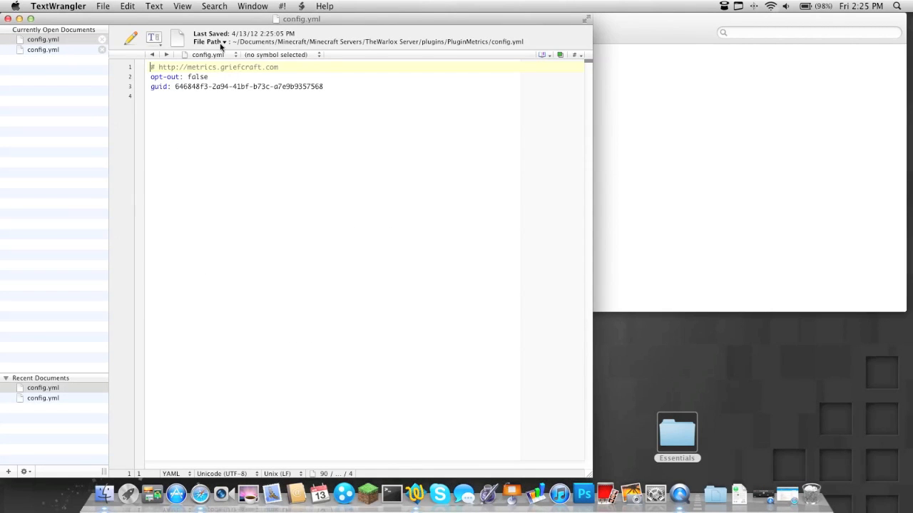
double_click(197, 76)
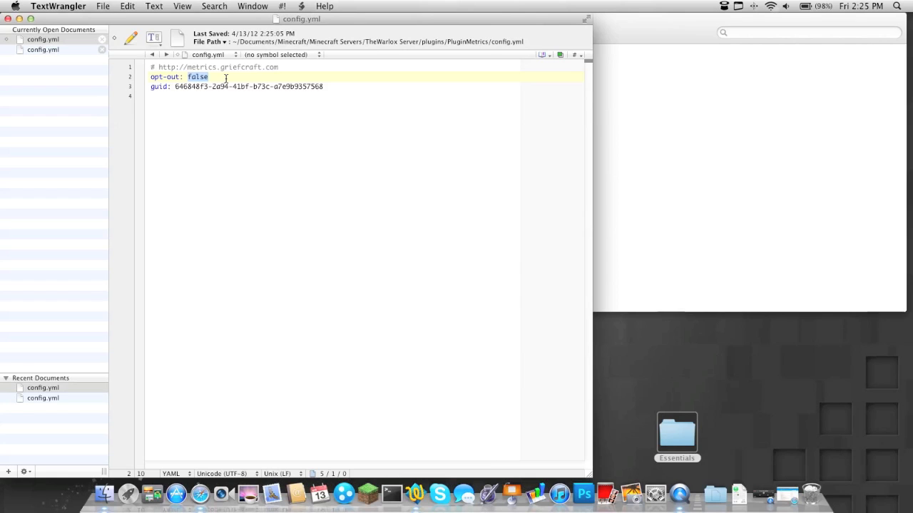
text(true)
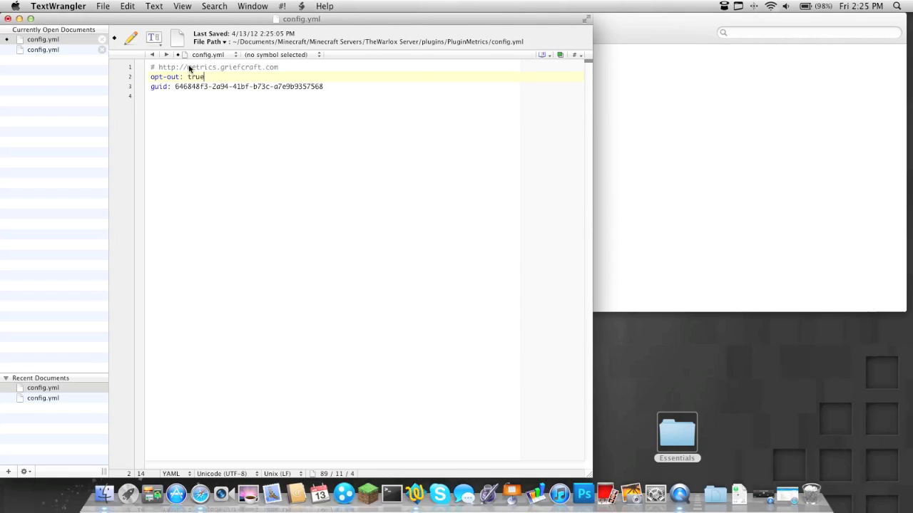
mouse_move(286, 156)
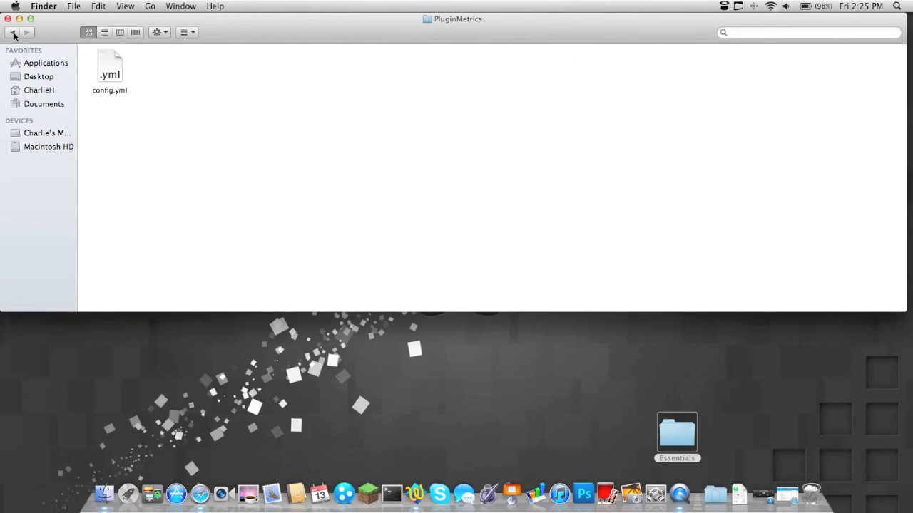
Step: Add the username 'obnercus' to the server's ops.txt in TextEdit
click(13, 32)
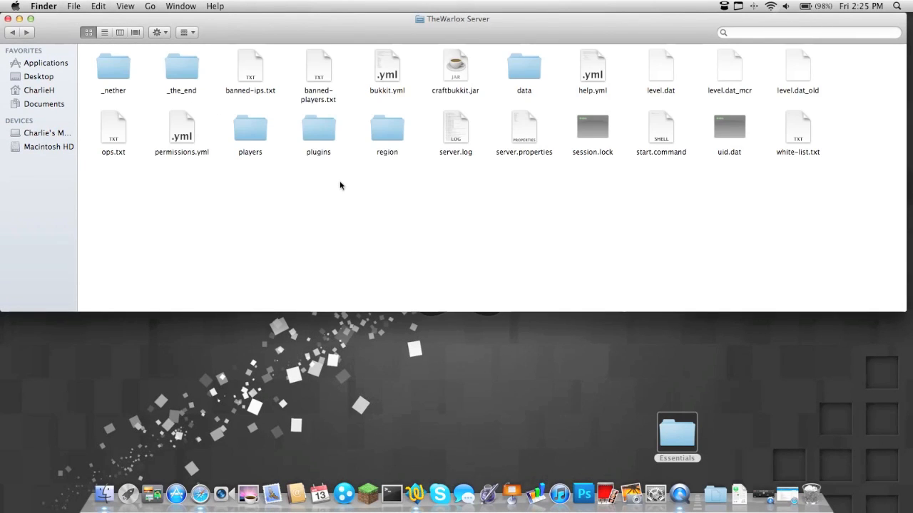
mouse_move(367, 190)
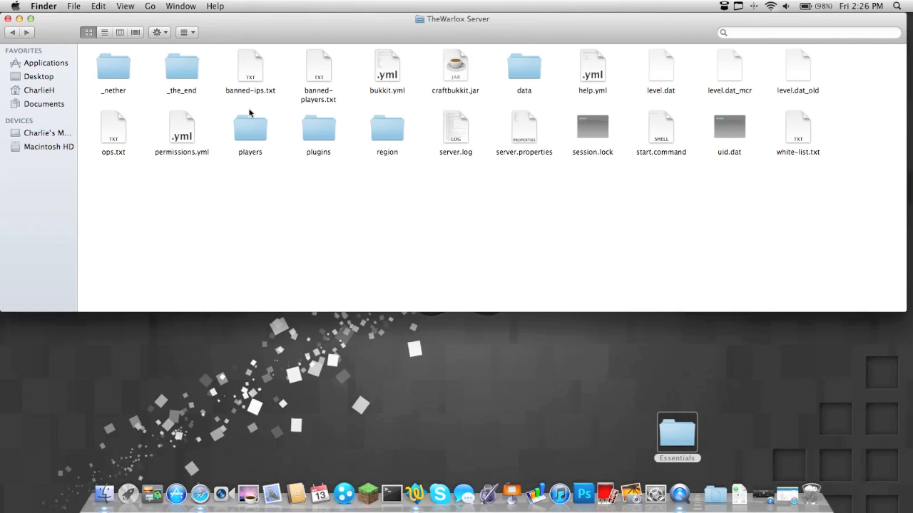
click(113, 129)
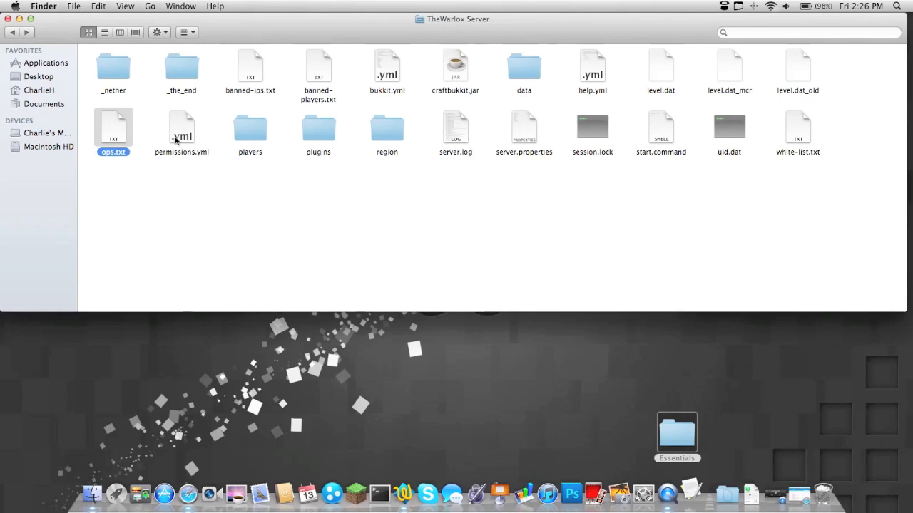
double_click(113, 129)
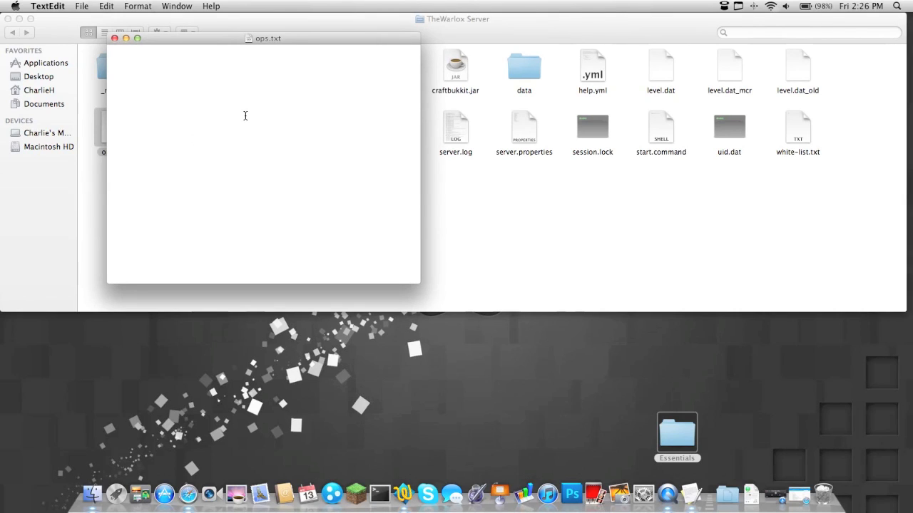
text(obnercus)
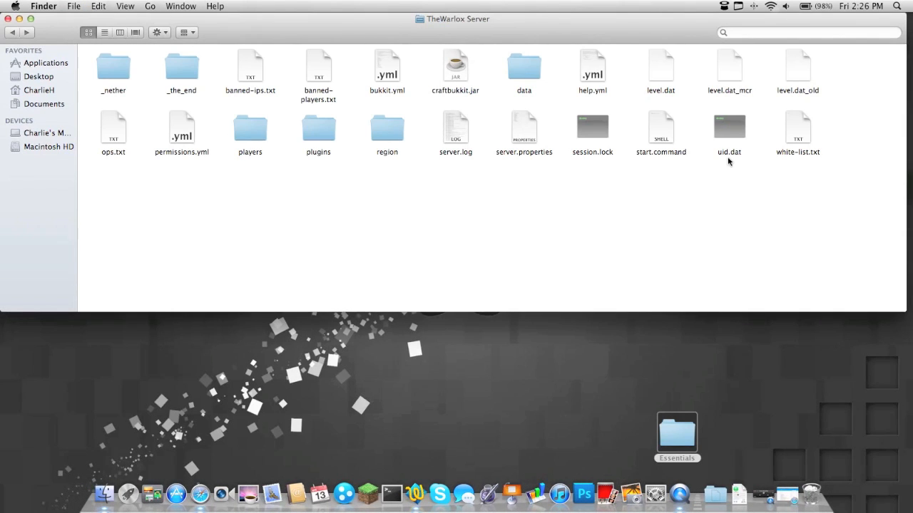
Step: Restart the Bukkit server from start.command in TheWarlox Server folder
click(661, 128)
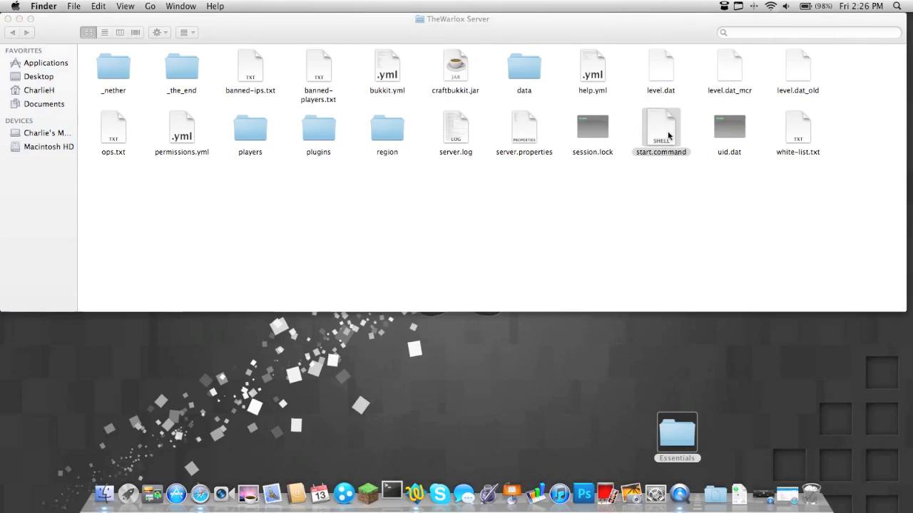
double_click(661, 128)
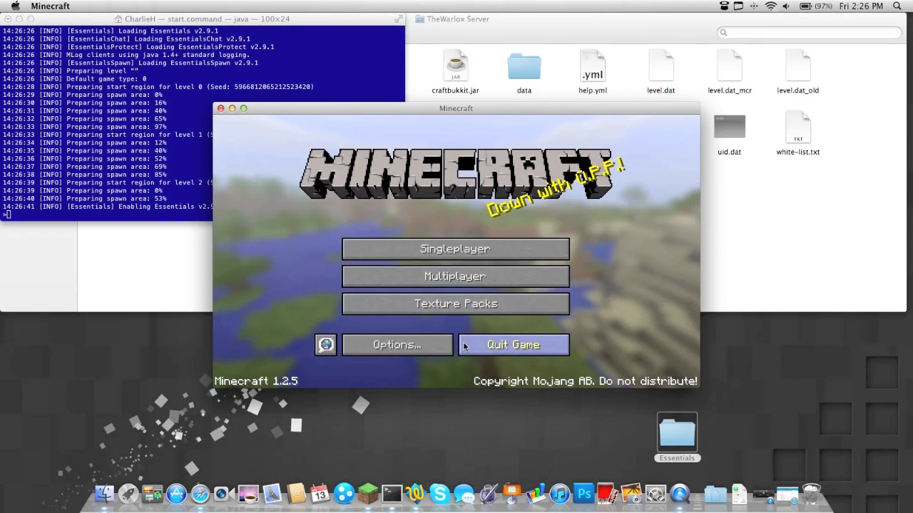
Step: Set particles to minimal and clouds off in Video Settings, then return to the title screen
click(396, 344)
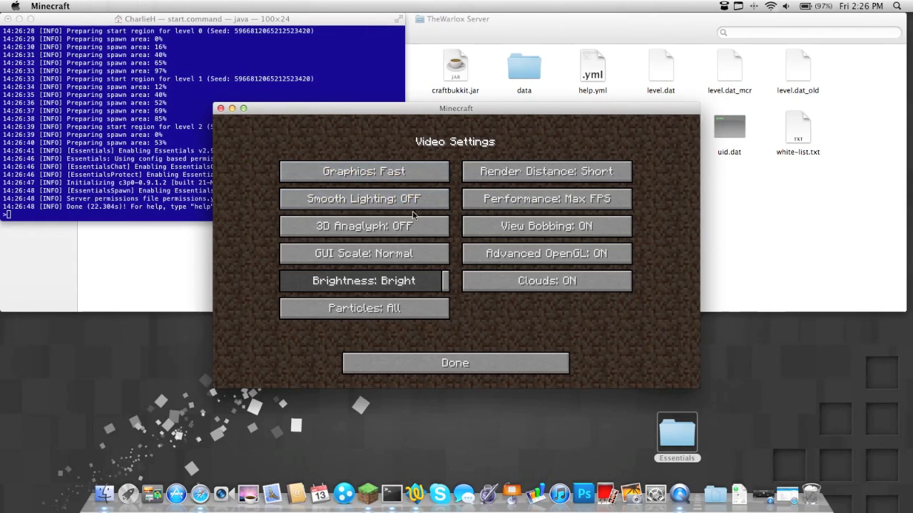
click(364, 308)
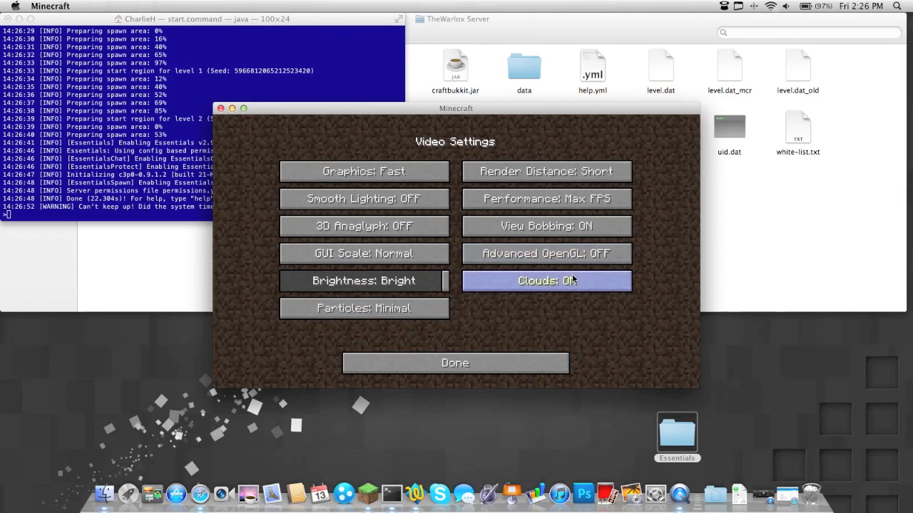
click(546, 280)
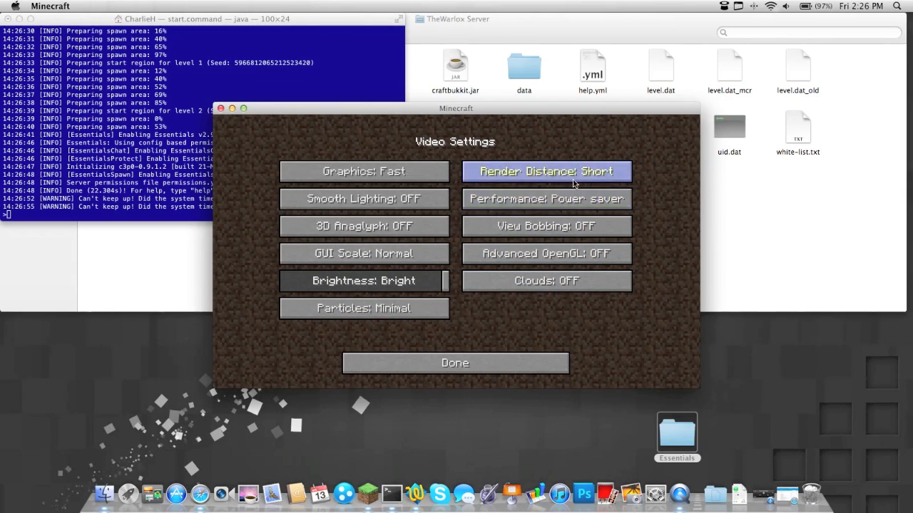
click(455, 363)
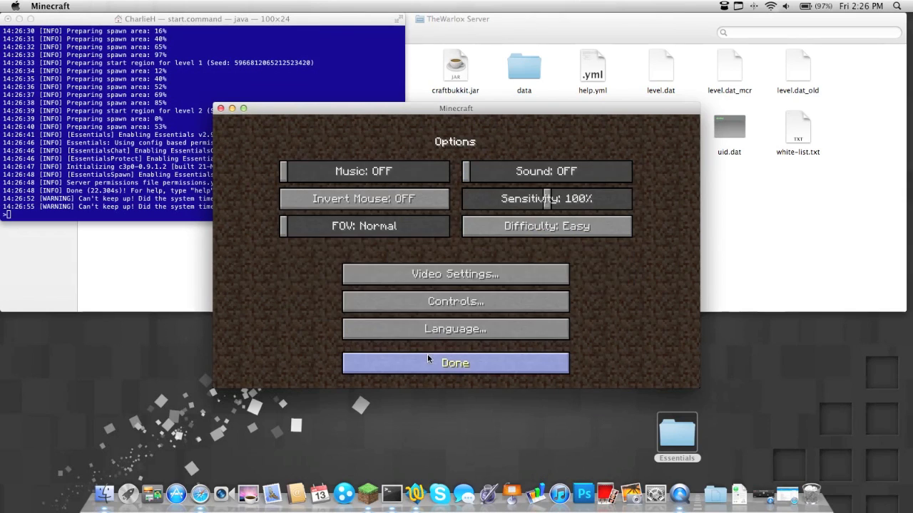
click(455, 363)
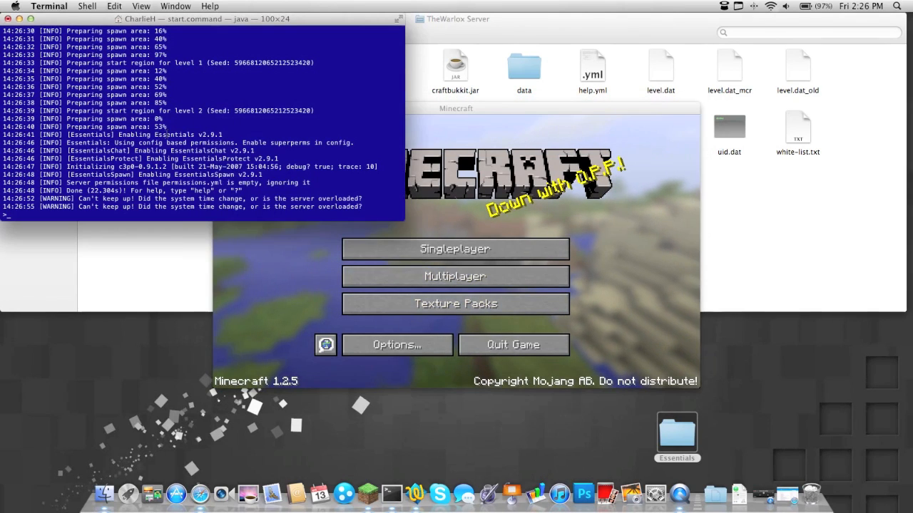
Step: Join the Survival server from Multiplayer, confirm 'Plugins (4)' in chat, and open the game menu
click(455, 276)
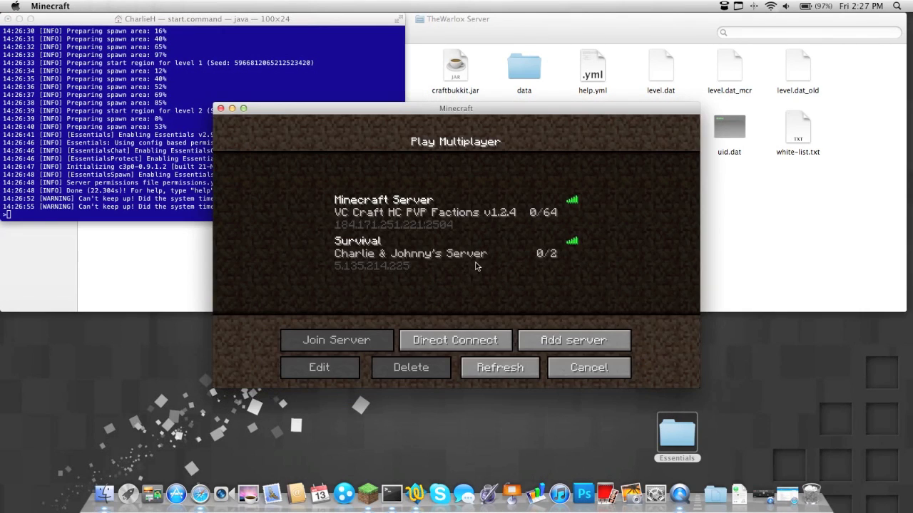
click(336, 341)
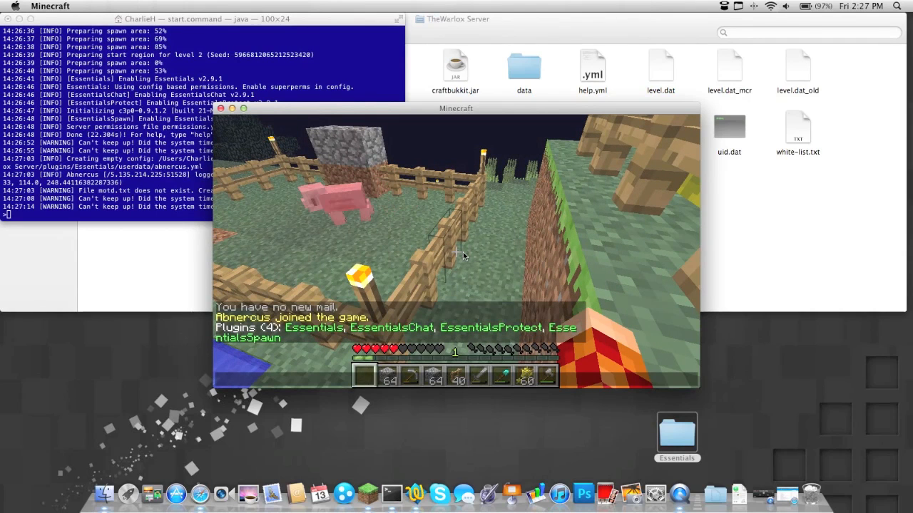
key(Escape)
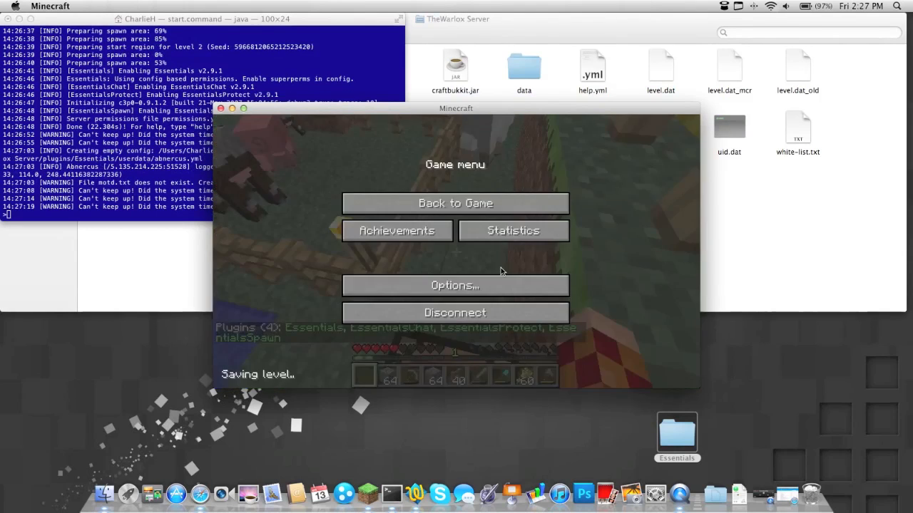